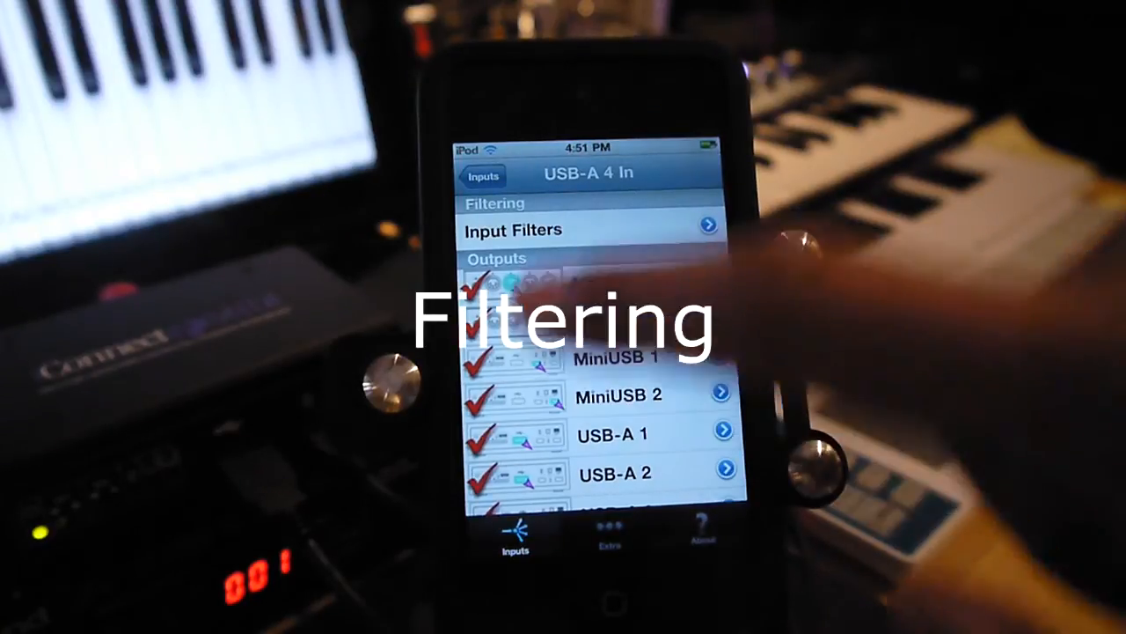
- Go back to the Inputs list and scroll through the checked input ports
{"action": "left_click", "coordinate": [482, 176]}
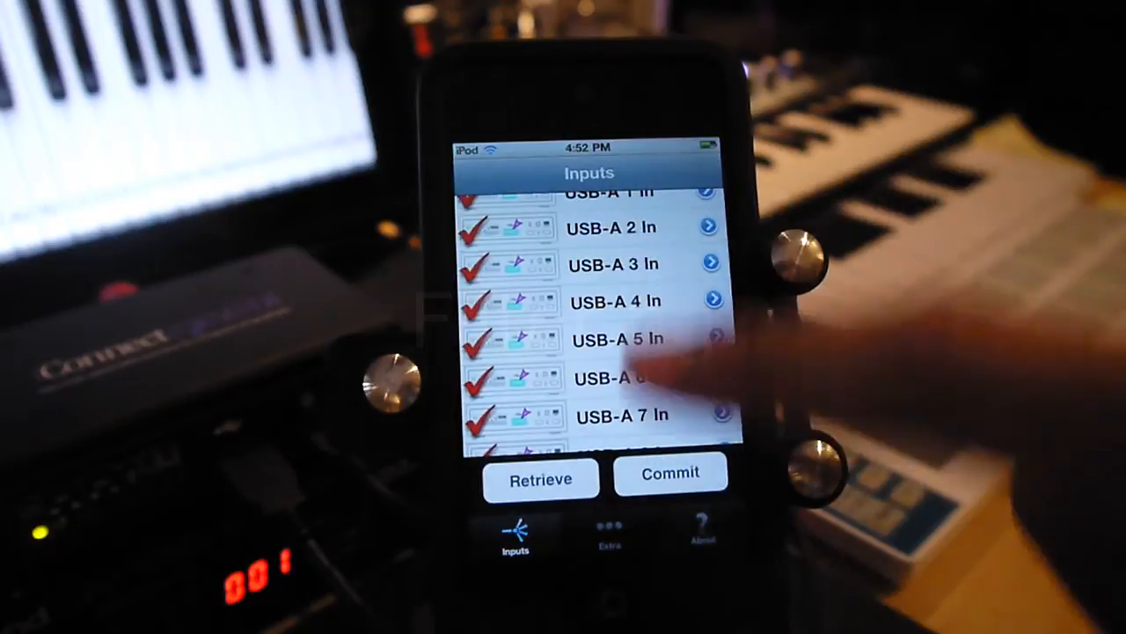
{"action": "scroll", "scroll_direction": "down", "scroll_amount": 3}
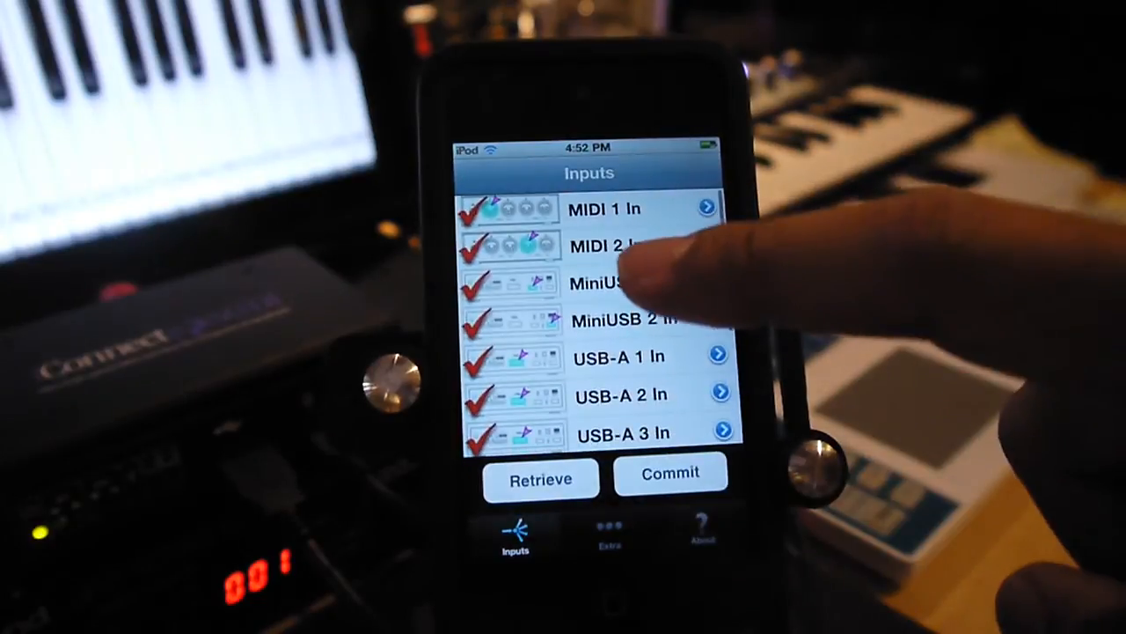
{"action": "scroll", "scroll_direction": "down", "scroll_amount": 3}
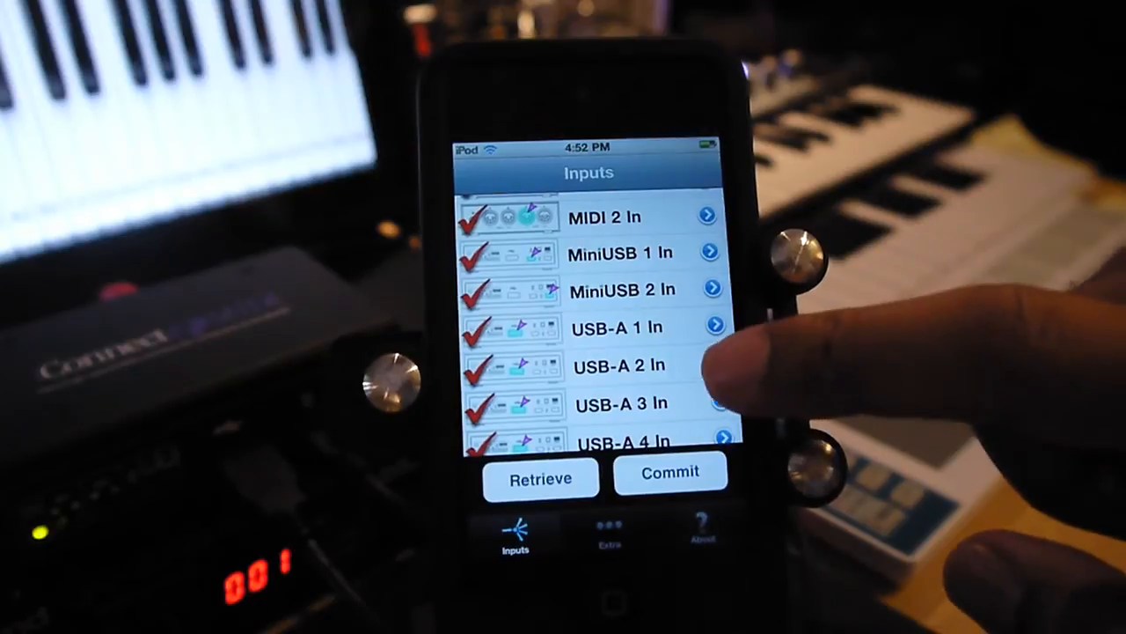
- Open the USB-A 2 In settings to view its Input Filters and output routings
{"action": "left_click", "coordinate": [620, 365]}
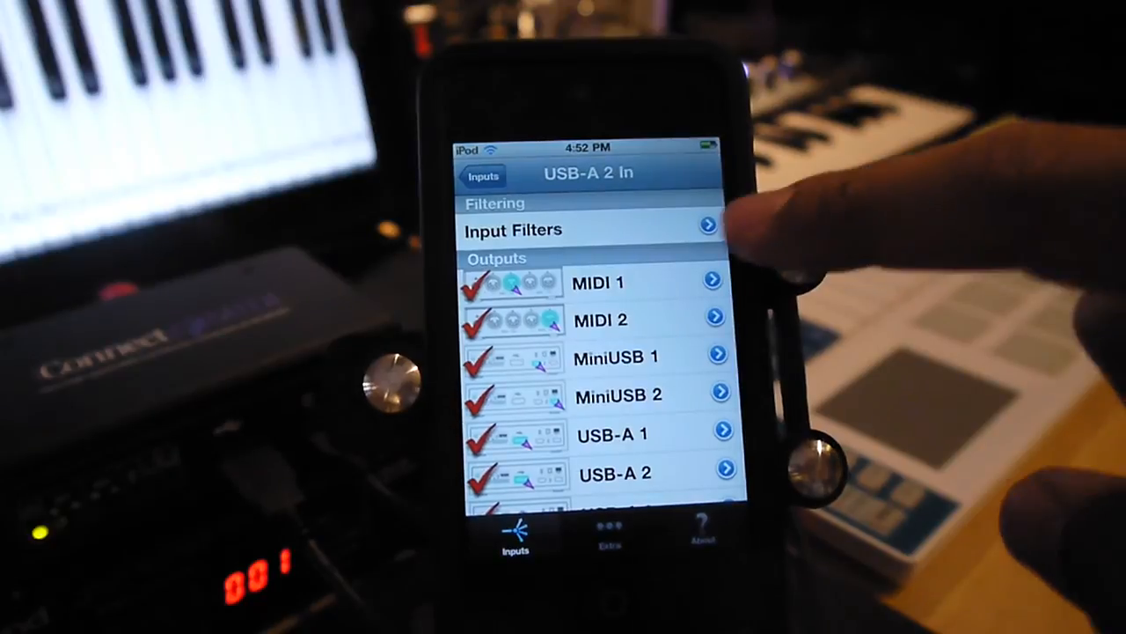
- Open Input Filters for USB-A 2 In and scroll from Notes to System exclusive
{"action": "left_click", "coordinate": [512, 230]}
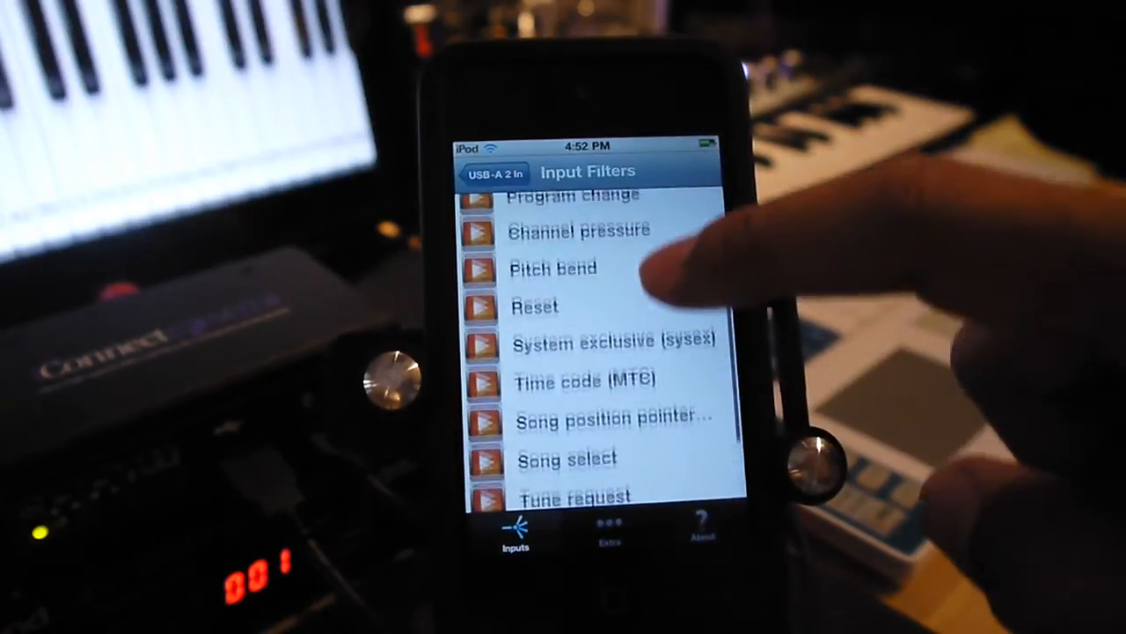
{"action": "scroll", "scroll_direction": "down", "scroll_amount": 3}
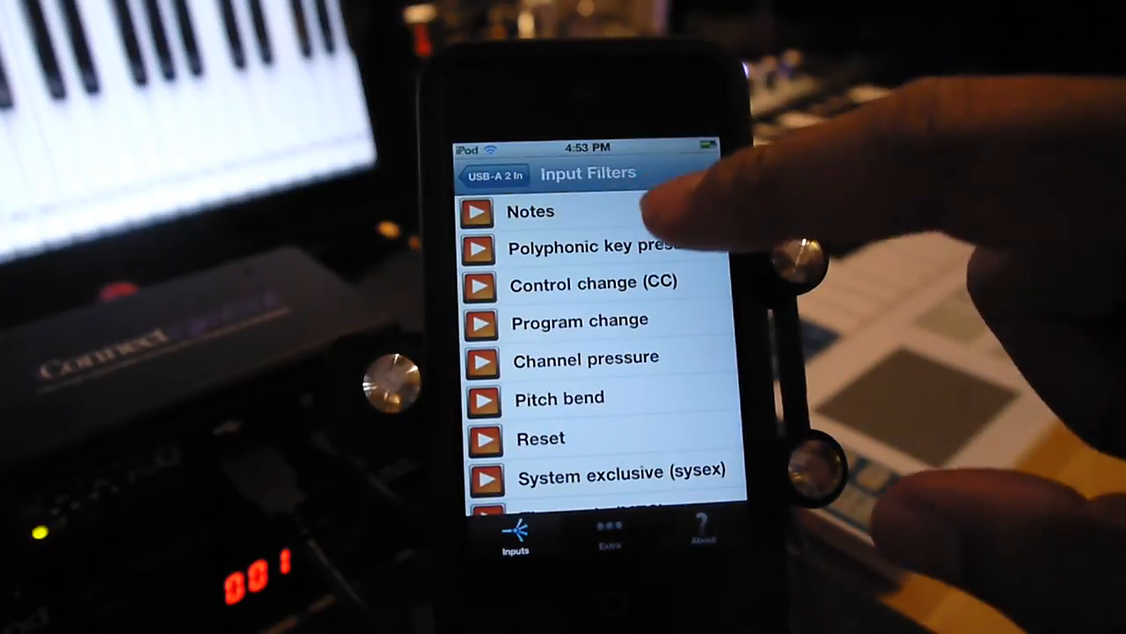
- Scroll the USB-A 2 In filter list and switch Notes to grey (filtered)
{"action": "scroll", "scroll_direction": "down", "scroll_amount": 3}
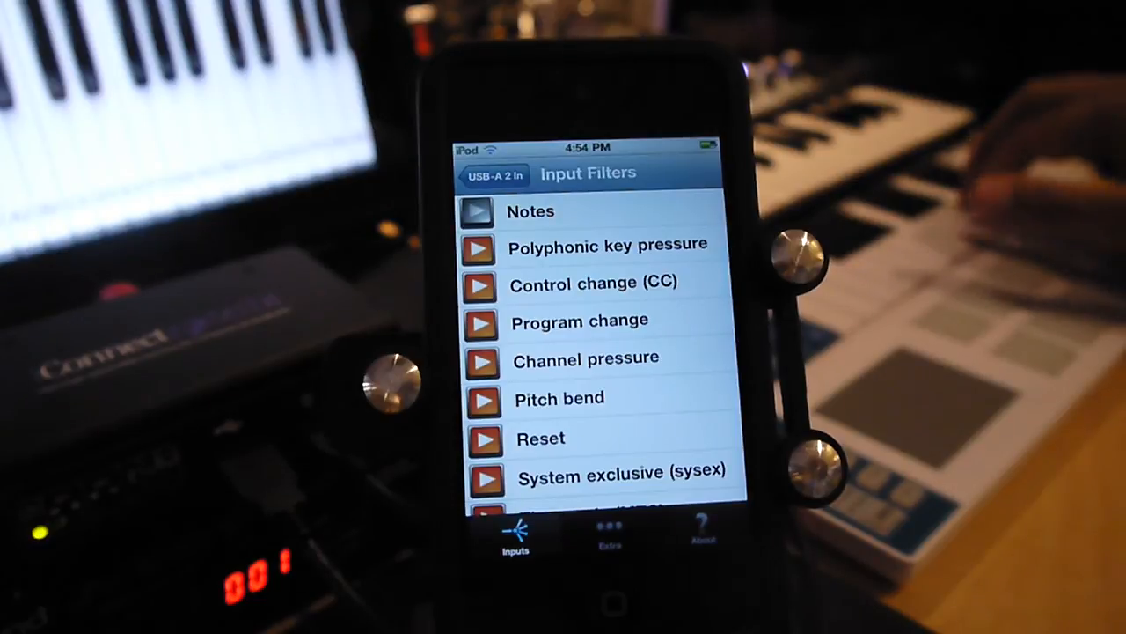
- Turn Realtime and Active Sensing off, leaving Reset through Tune request on
{"action": "left_click", "coordinate": [478, 211]}
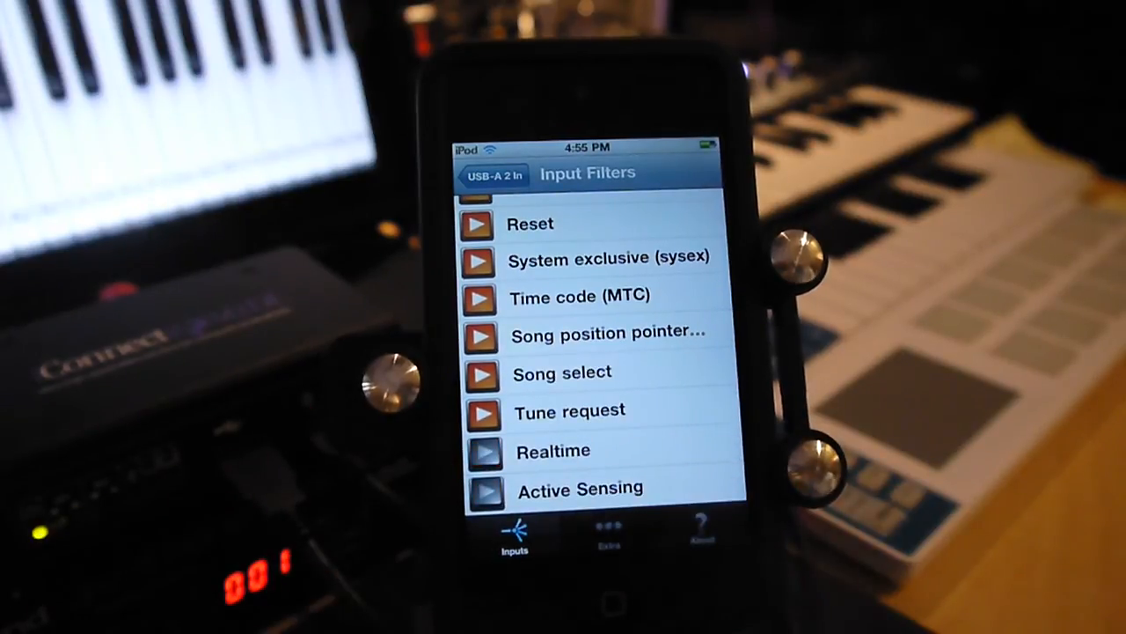
- Leave the USB-A 2 In filters and enable the MiniUSB 2 In and MIDI 2 In inputs
{"action": "left_click", "coordinate": [482, 450]}
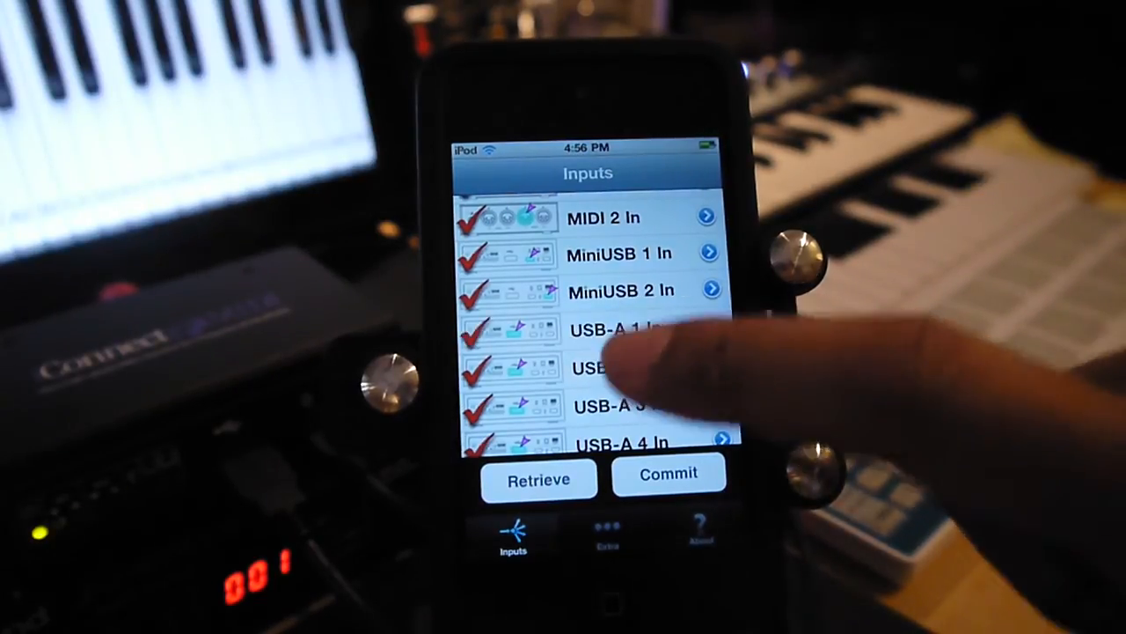
{"action": "left_click", "coordinate": [616, 291]}
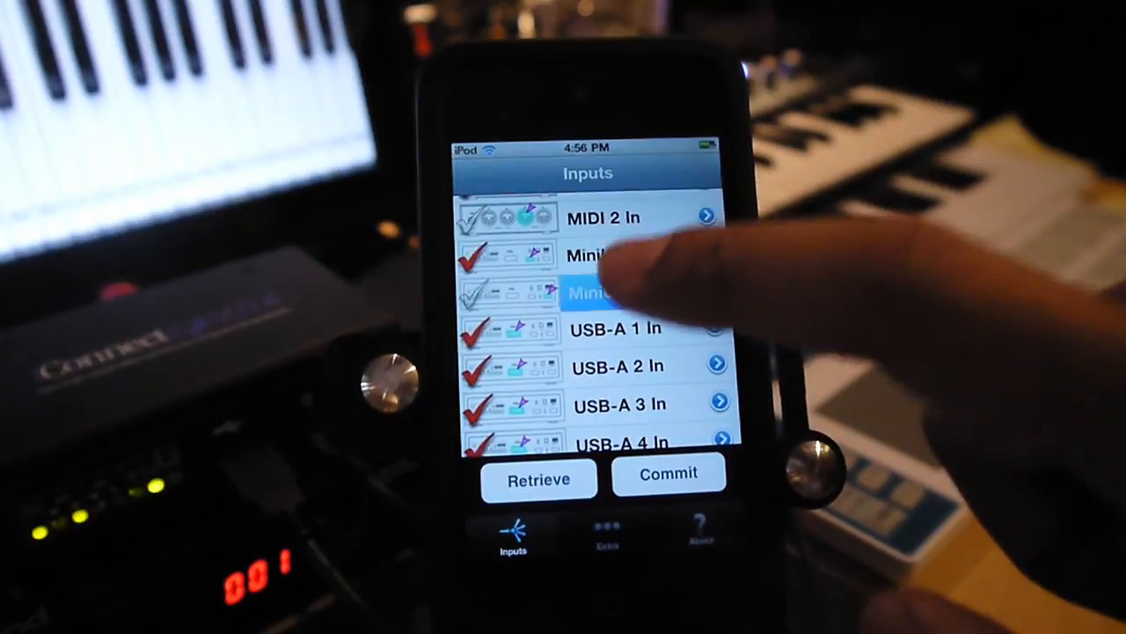
{"action": "left_click", "coordinate": [616, 290]}
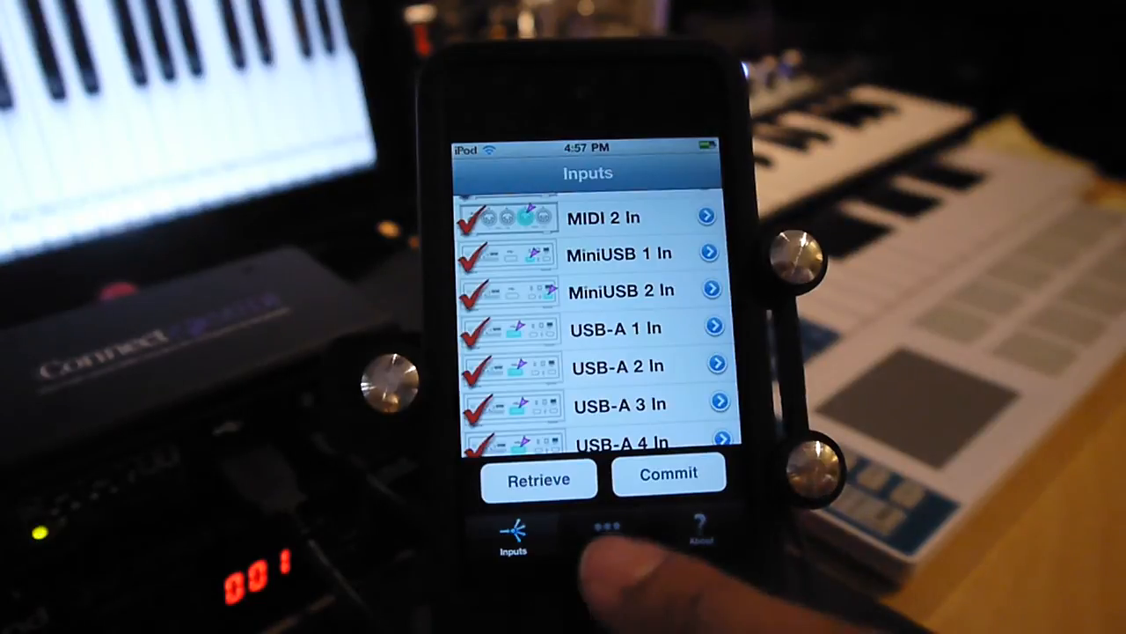
- Open the Extra page with its MIDI data view, output port iCM DIN 1
{"action": "left_click", "coordinate": [607, 532]}
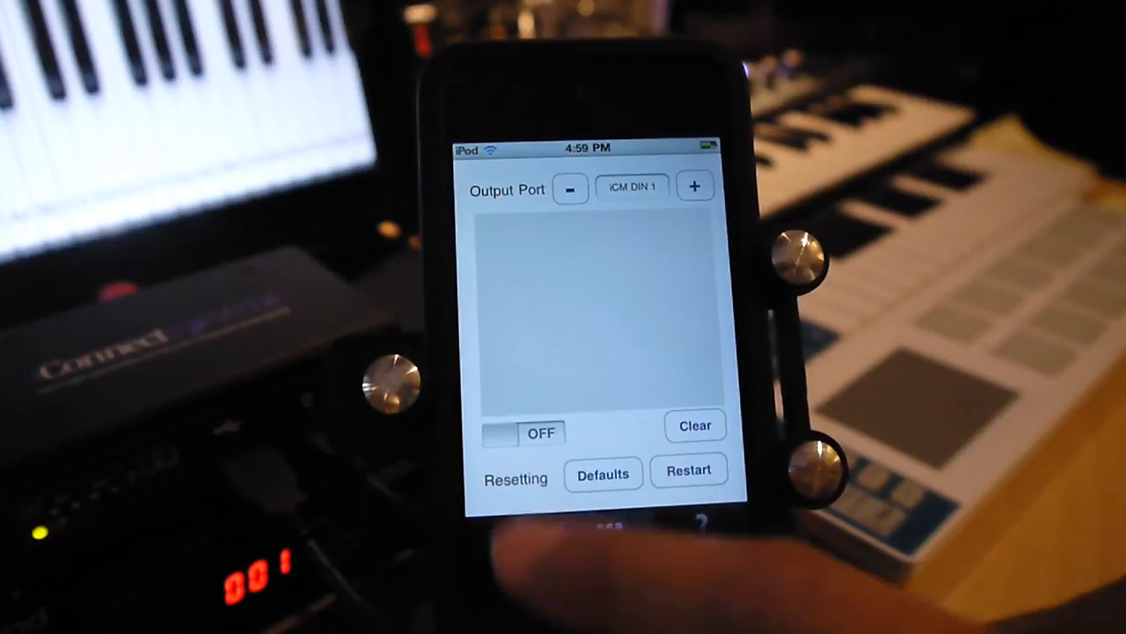
- Capture note-on and note-off hex messages from port 03, then stop monitoring
{"action": "left_click", "coordinate": [523, 433]}
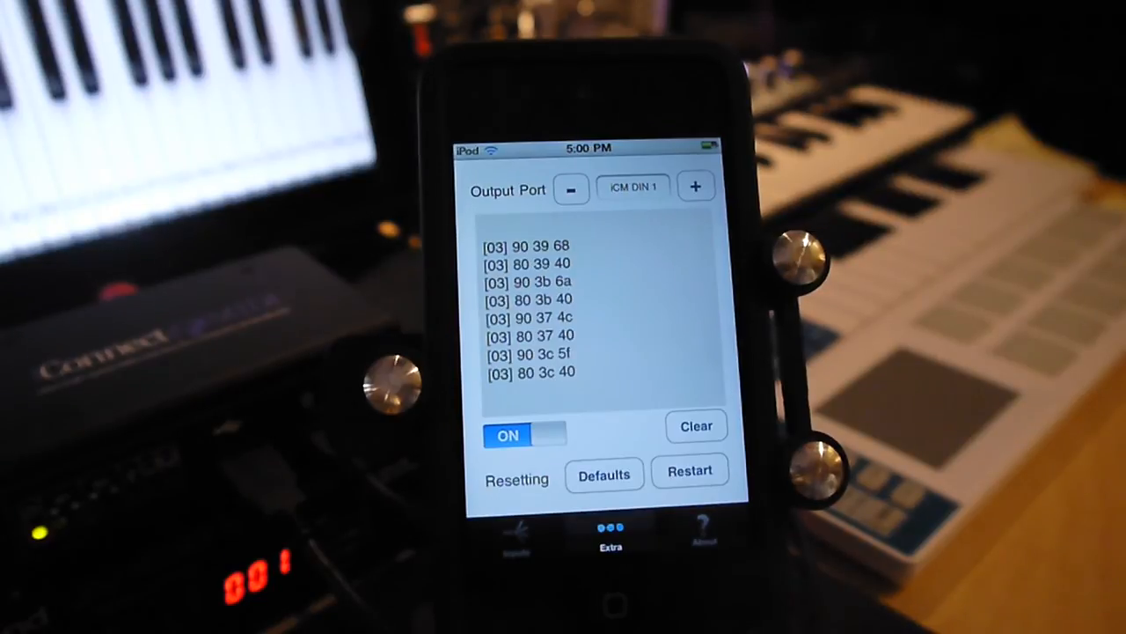
{"action": "left_click", "coordinate": [695, 426]}
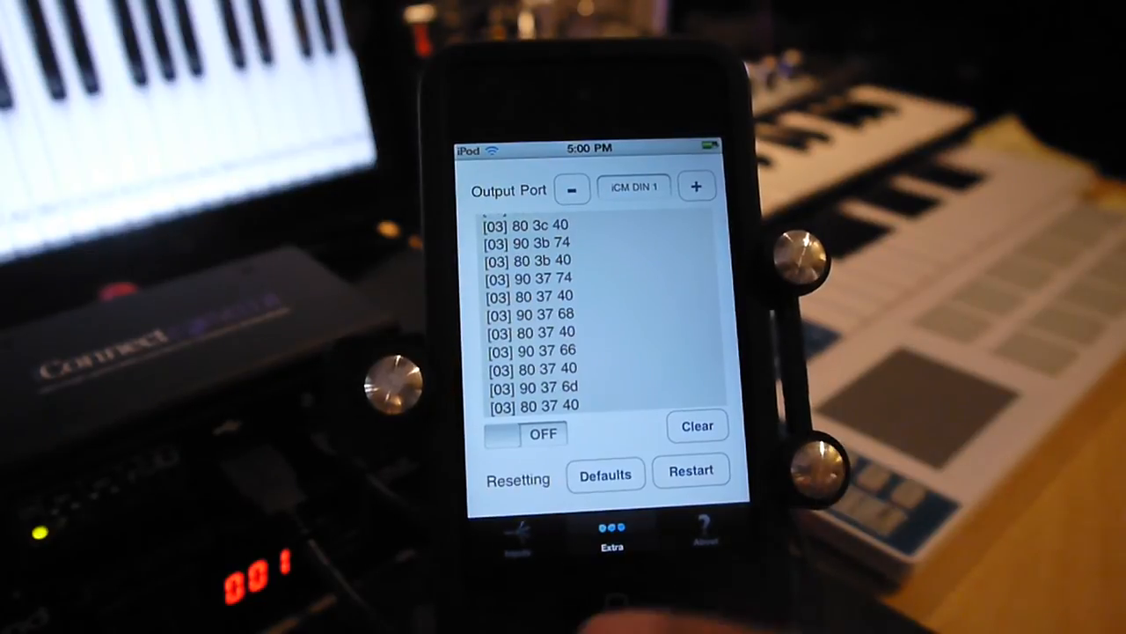
{"action": "left_click", "coordinate": [517, 533]}
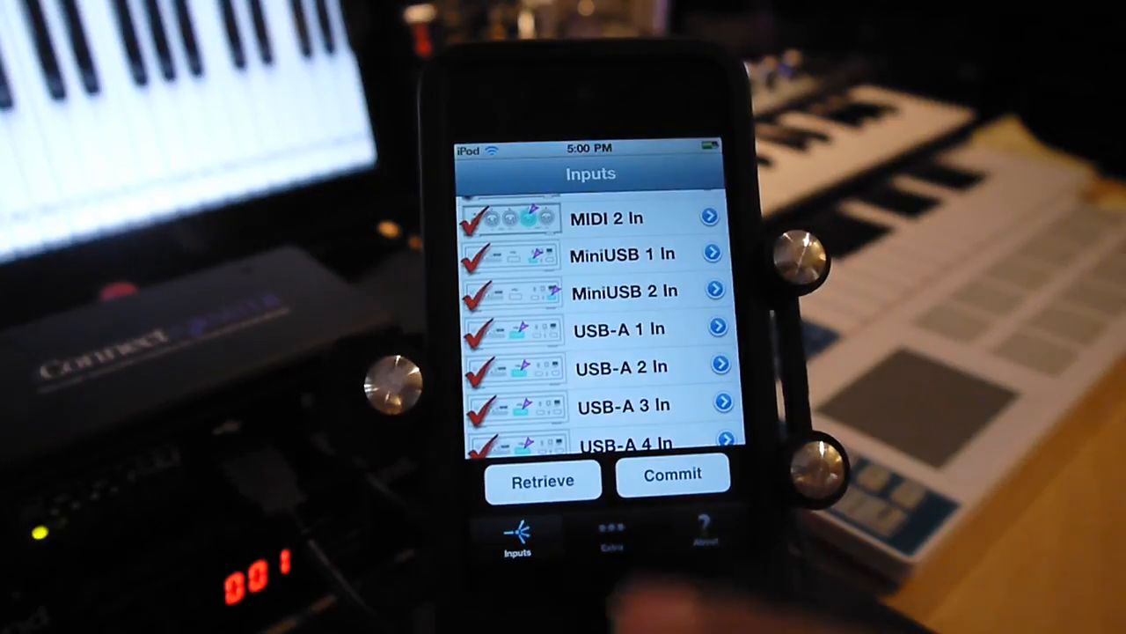
{"action": "left_click", "coordinate": [612, 528]}
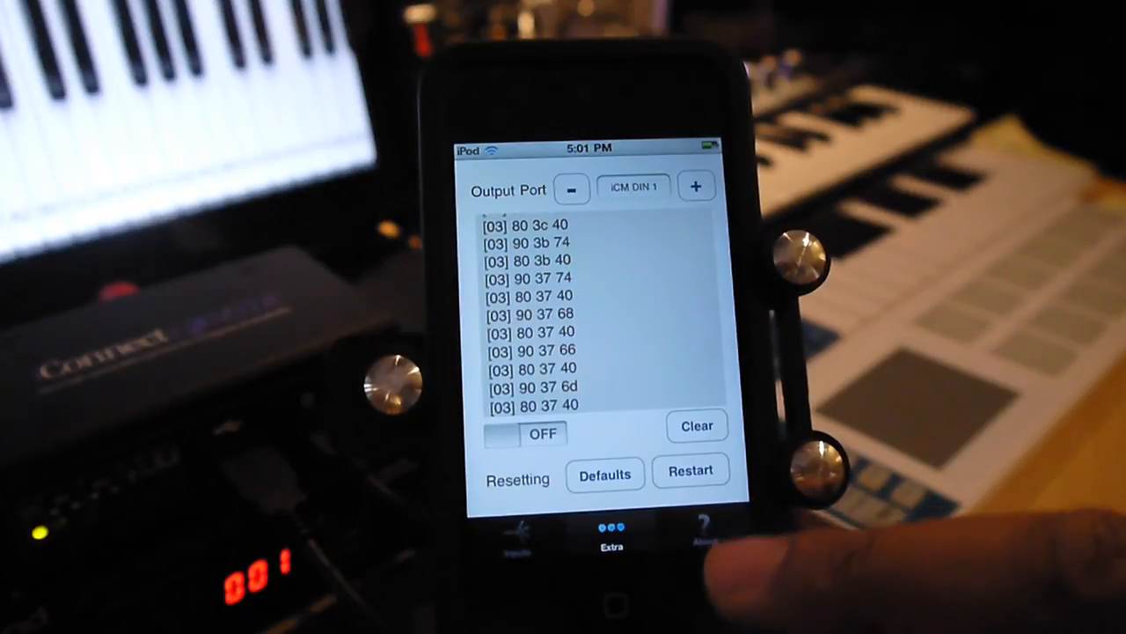
- Open the About help pages and go to the Routing Ins to Outs section
{"action": "left_click", "coordinate": [703, 528]}
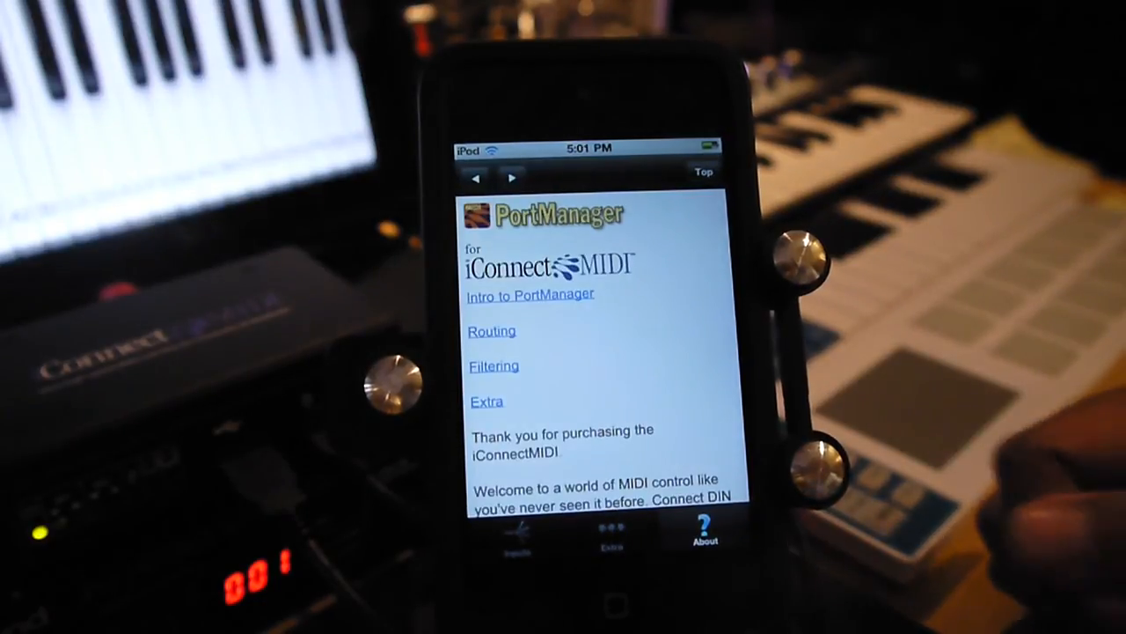
{"action": "scroll", "scroll_direction": "down", "scroll_amount": 3}
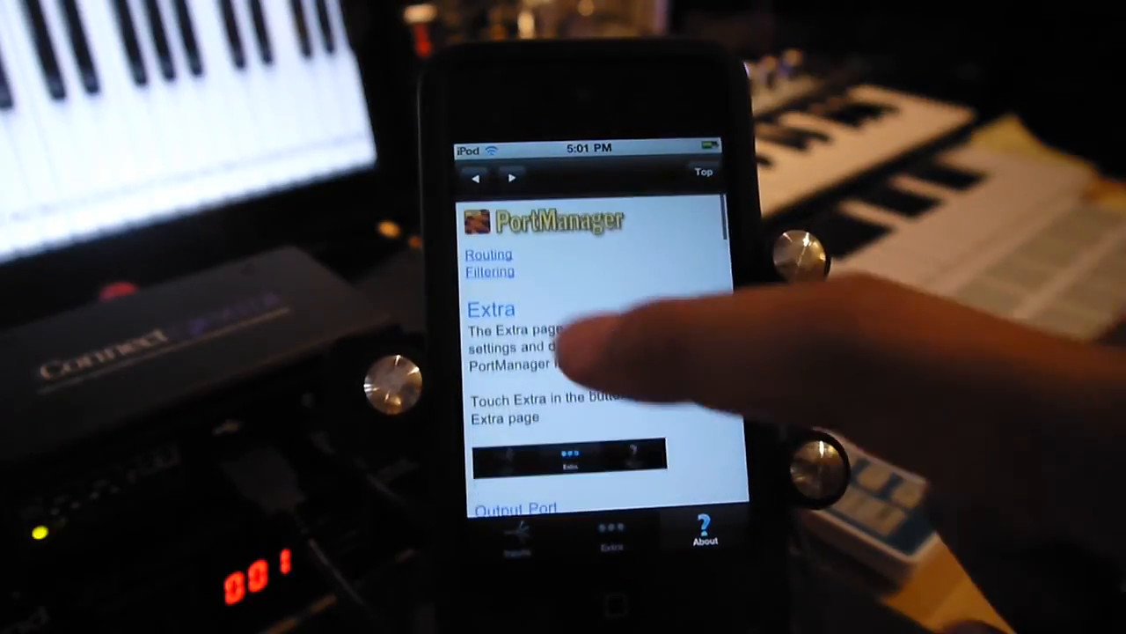
{"action": "left_click", "coordinate": [490, 255]}
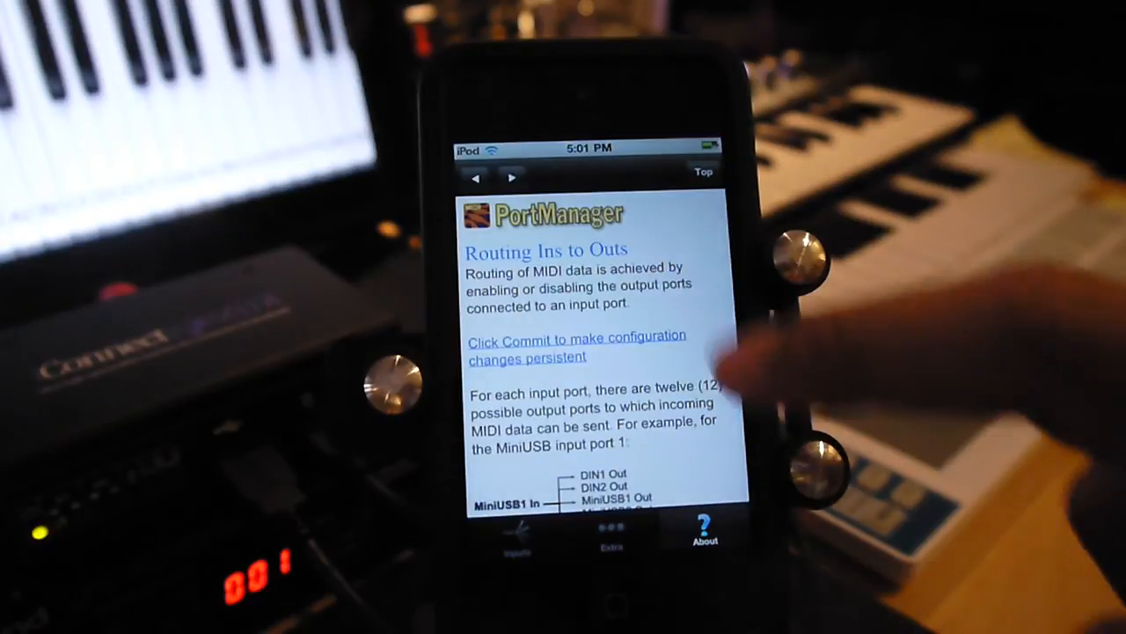